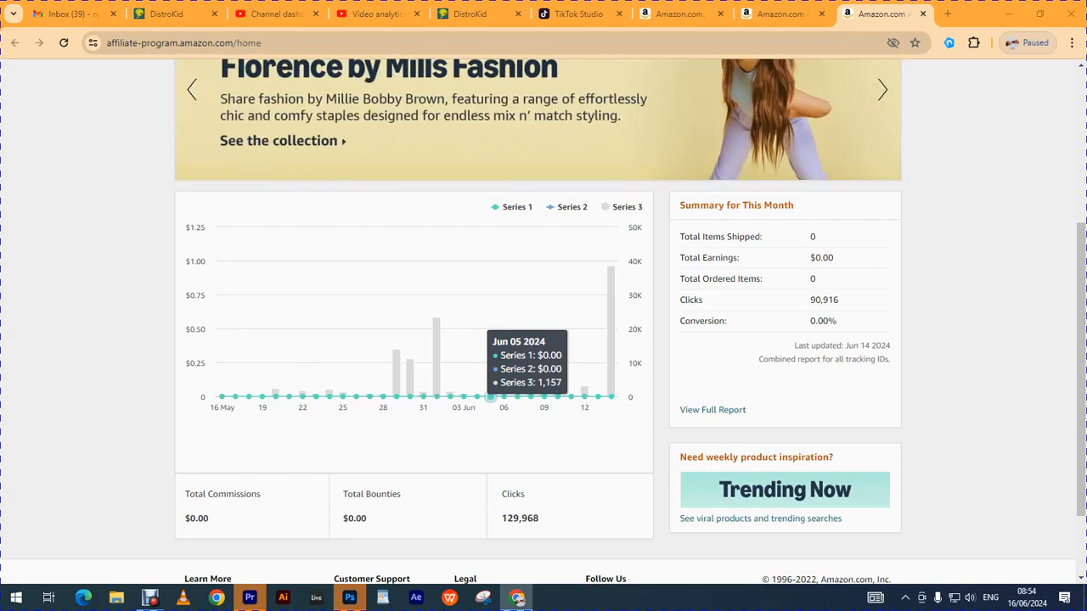
mouse_move(571, 397)
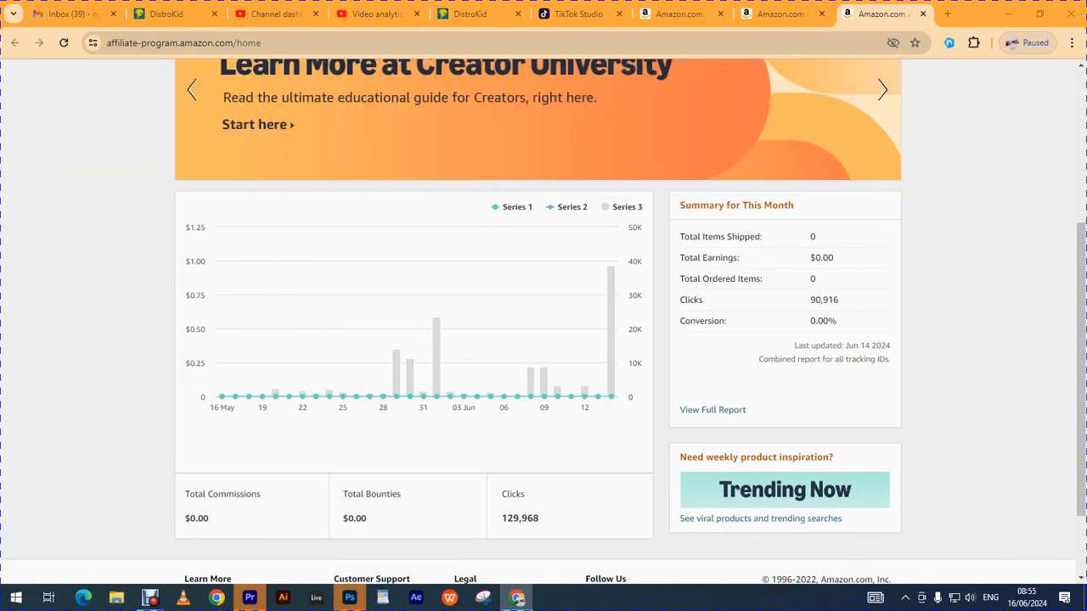
Advance the home page promo carousel four slides forward to the Cider fashion launch banner
click(882, 89)
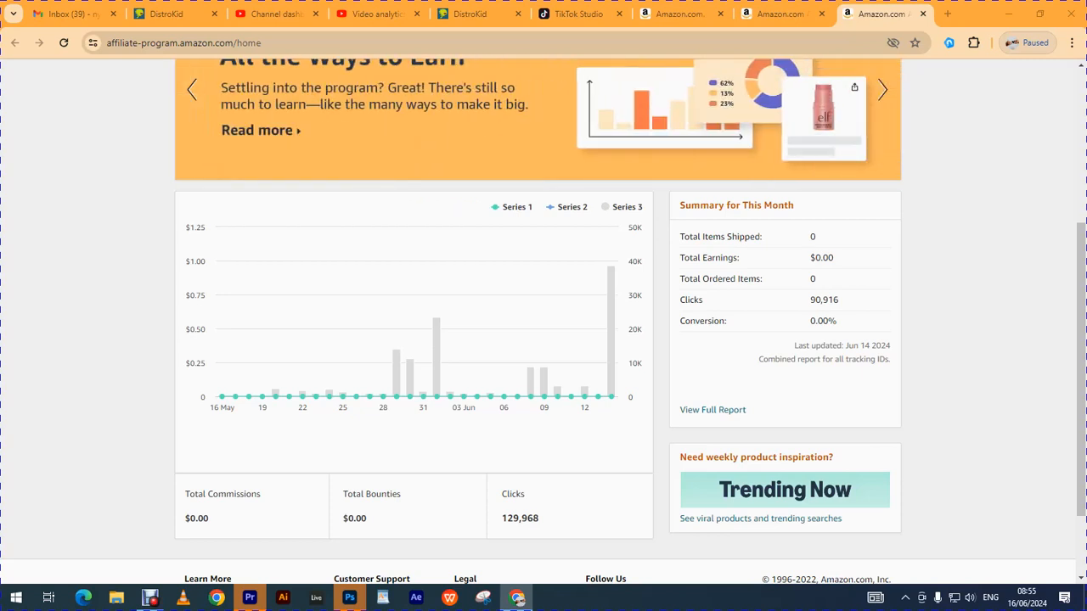
click(882, 89)
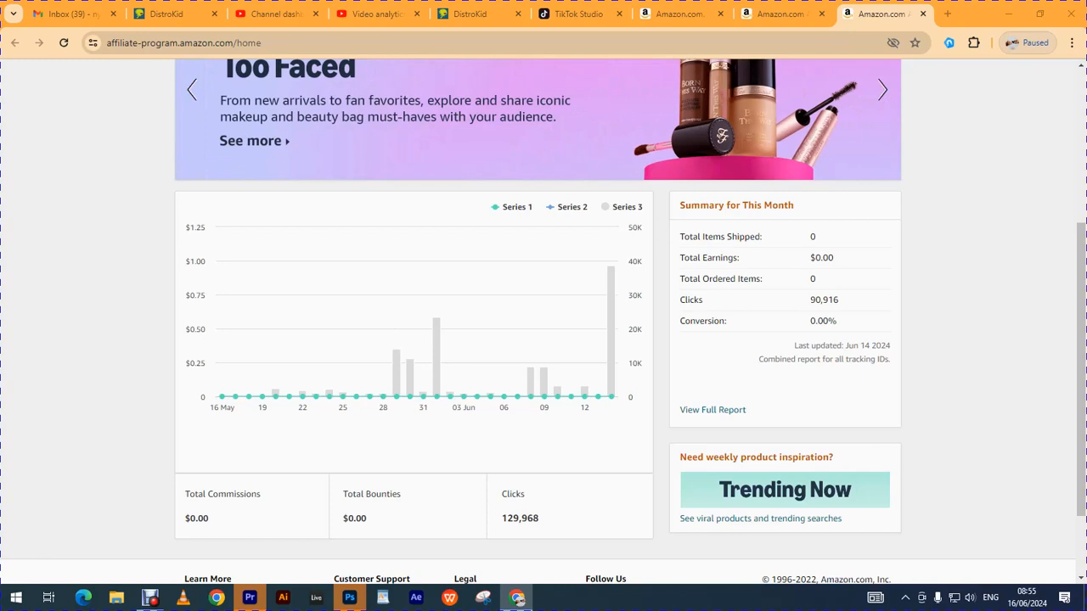
click(882, 89)
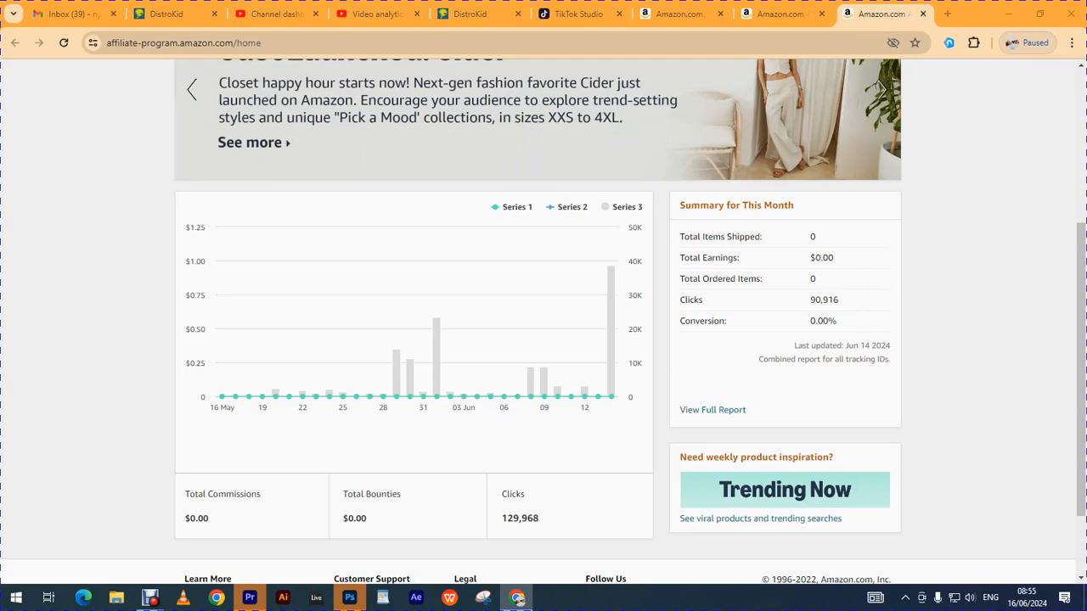
click(881, 89)
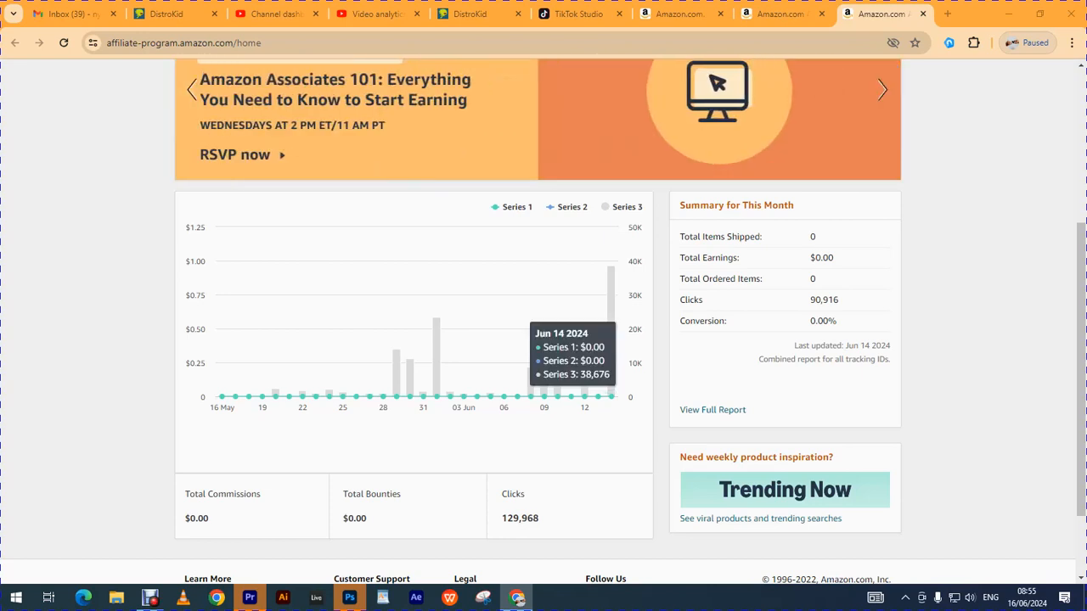
mouse_move(612, 397)
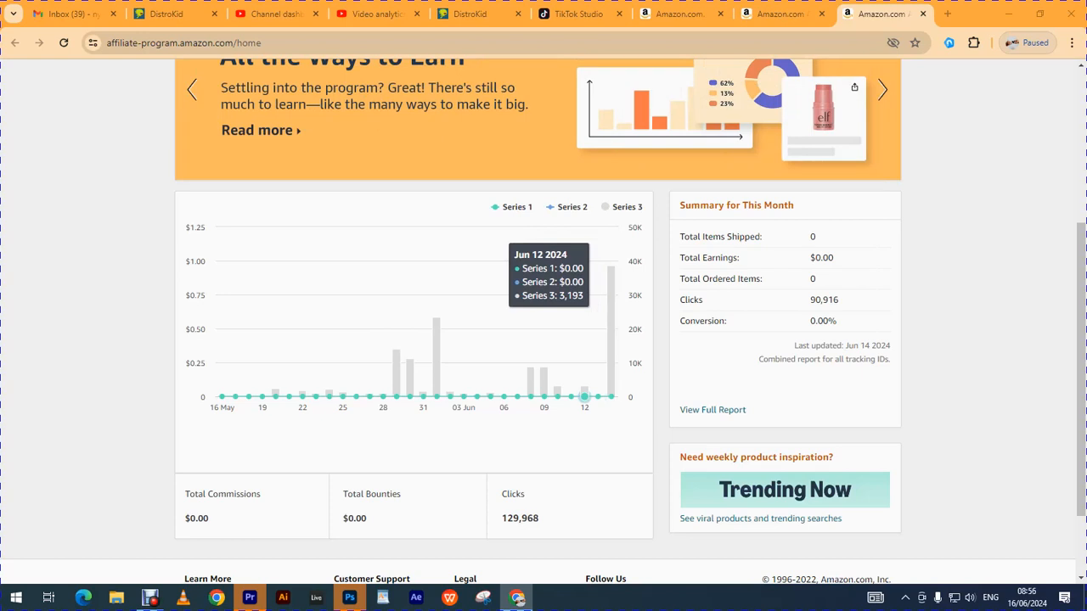
Advance the promo carousel two slides to the Operating Agreement Dos and Don'ts cheat sheet
click(881, 90)
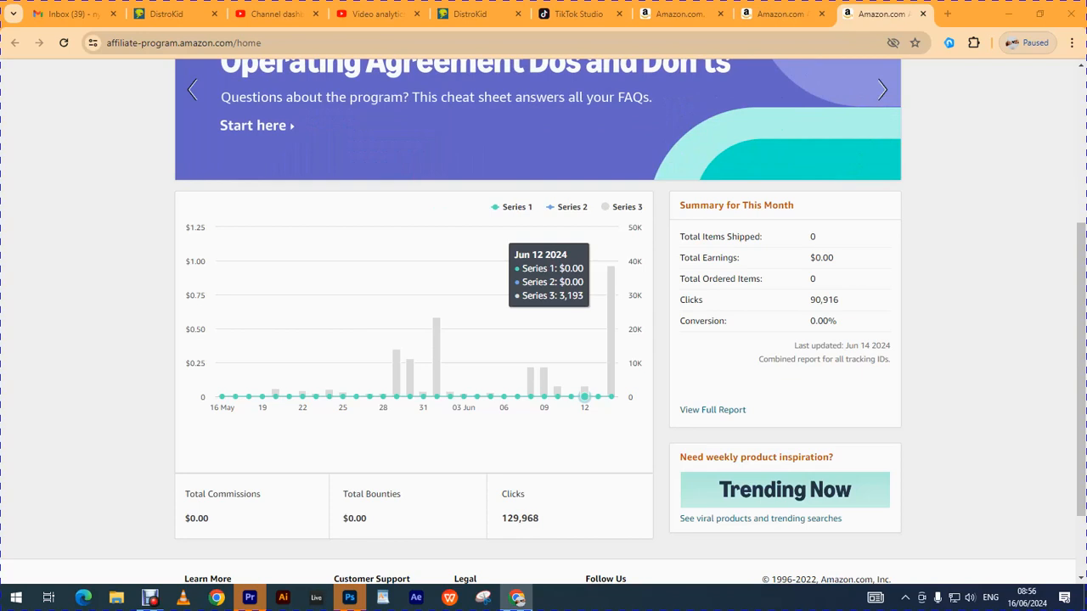
click(882, 89)
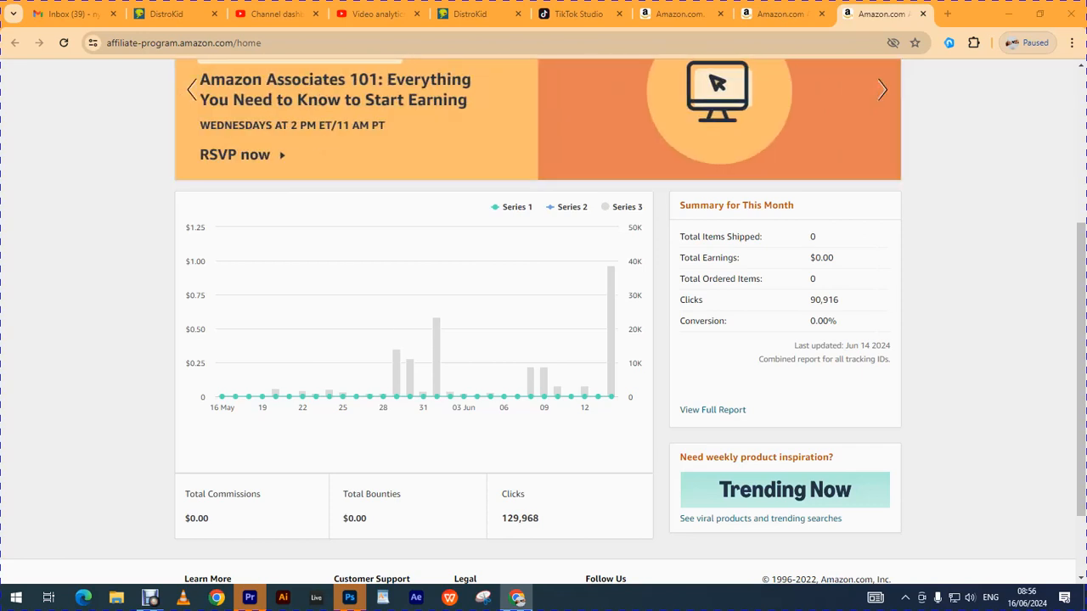
Advance the carousel three slides past Associates 101 and the ways-to-earn banner
click(882, 89)
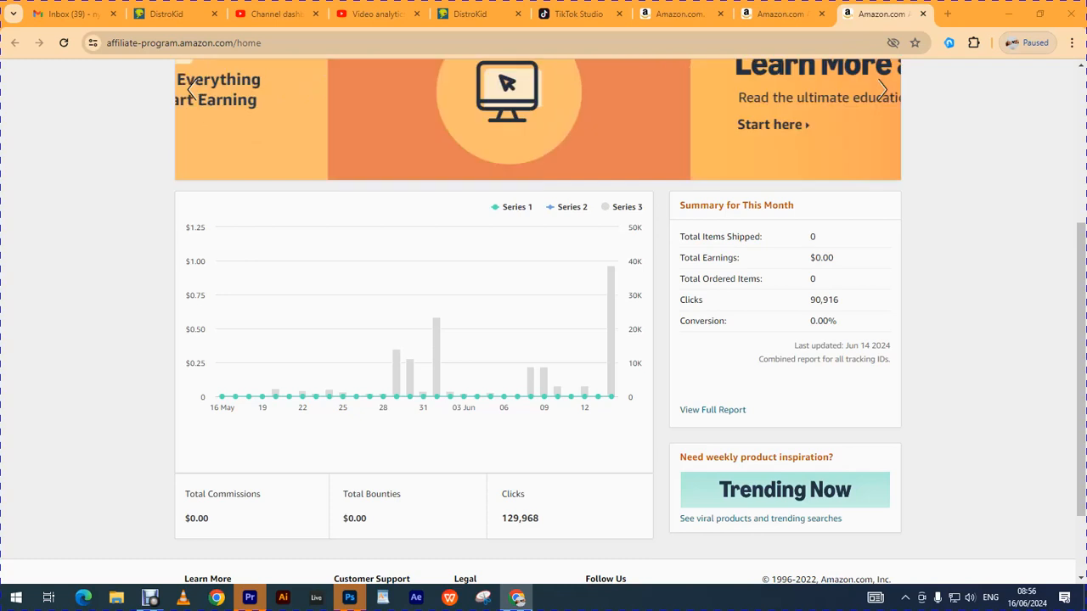
click(882, 89)
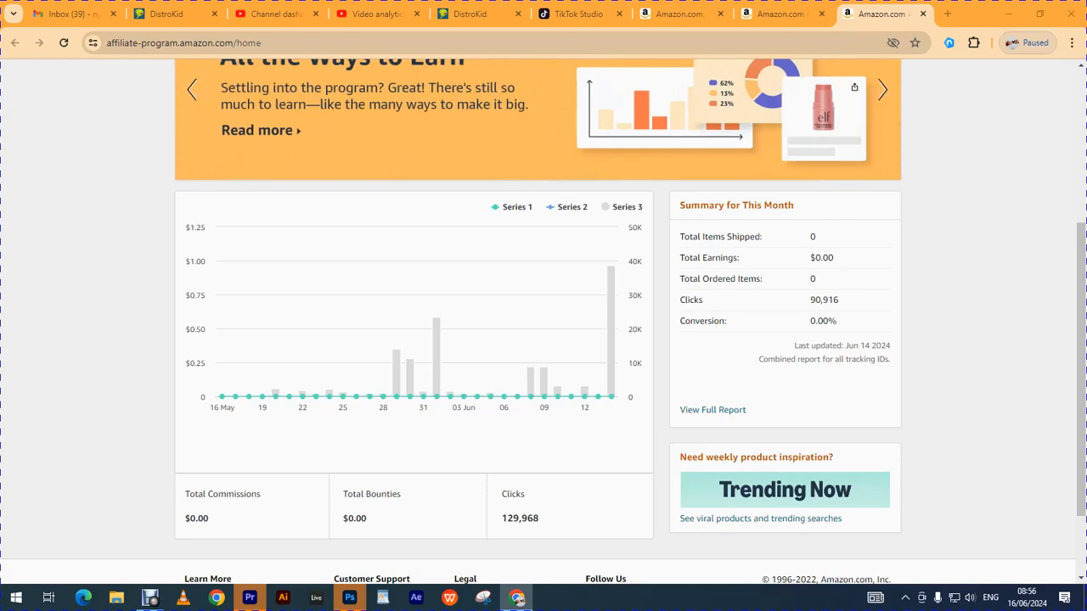
click(882, 89)
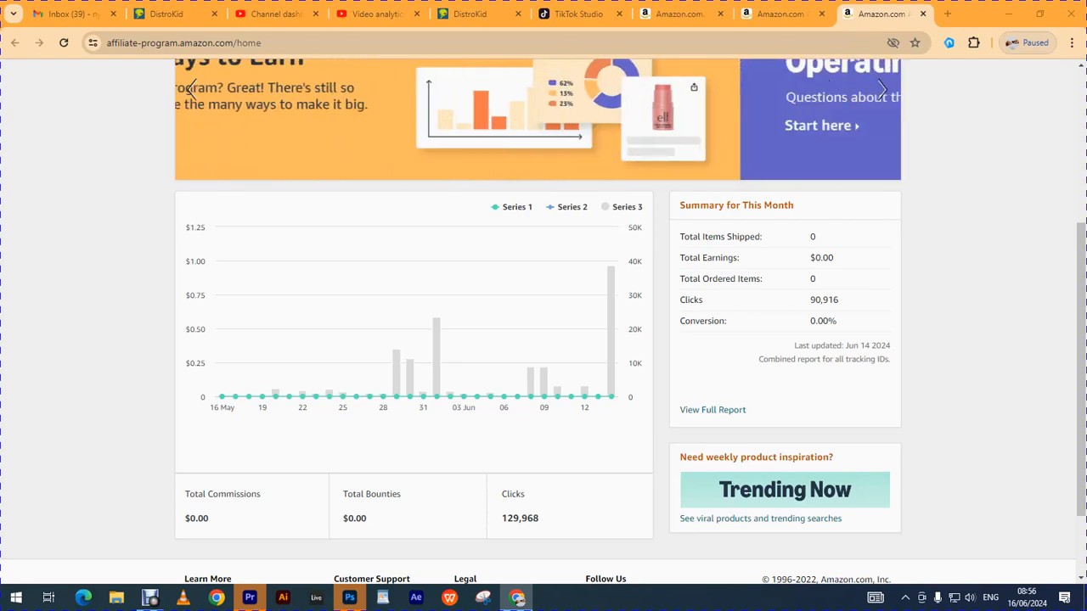